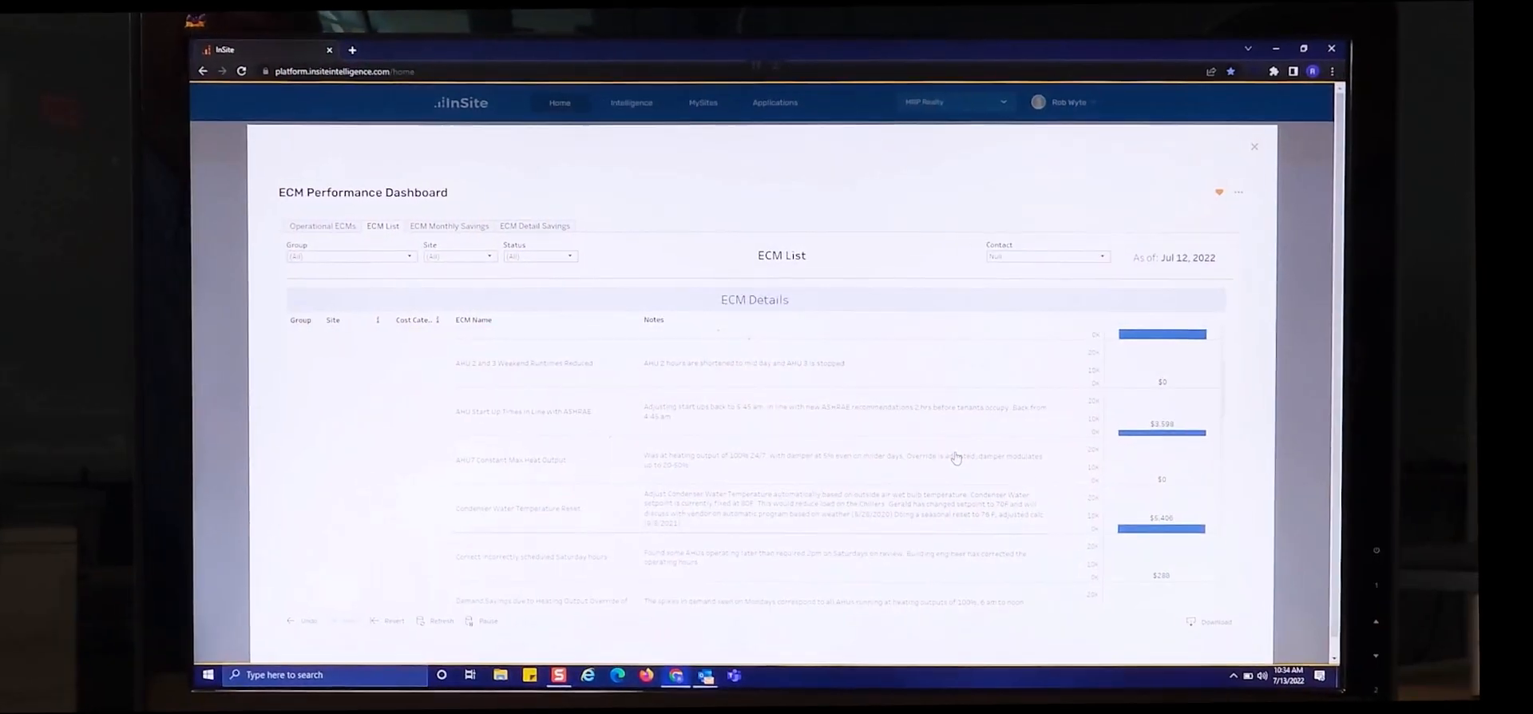
Step: Sign in with the saved username and password and land on the Home dashboard of intelligence tiles
{"action": "scroll", "scroll_direction": "down", "scroll_amount": 3}
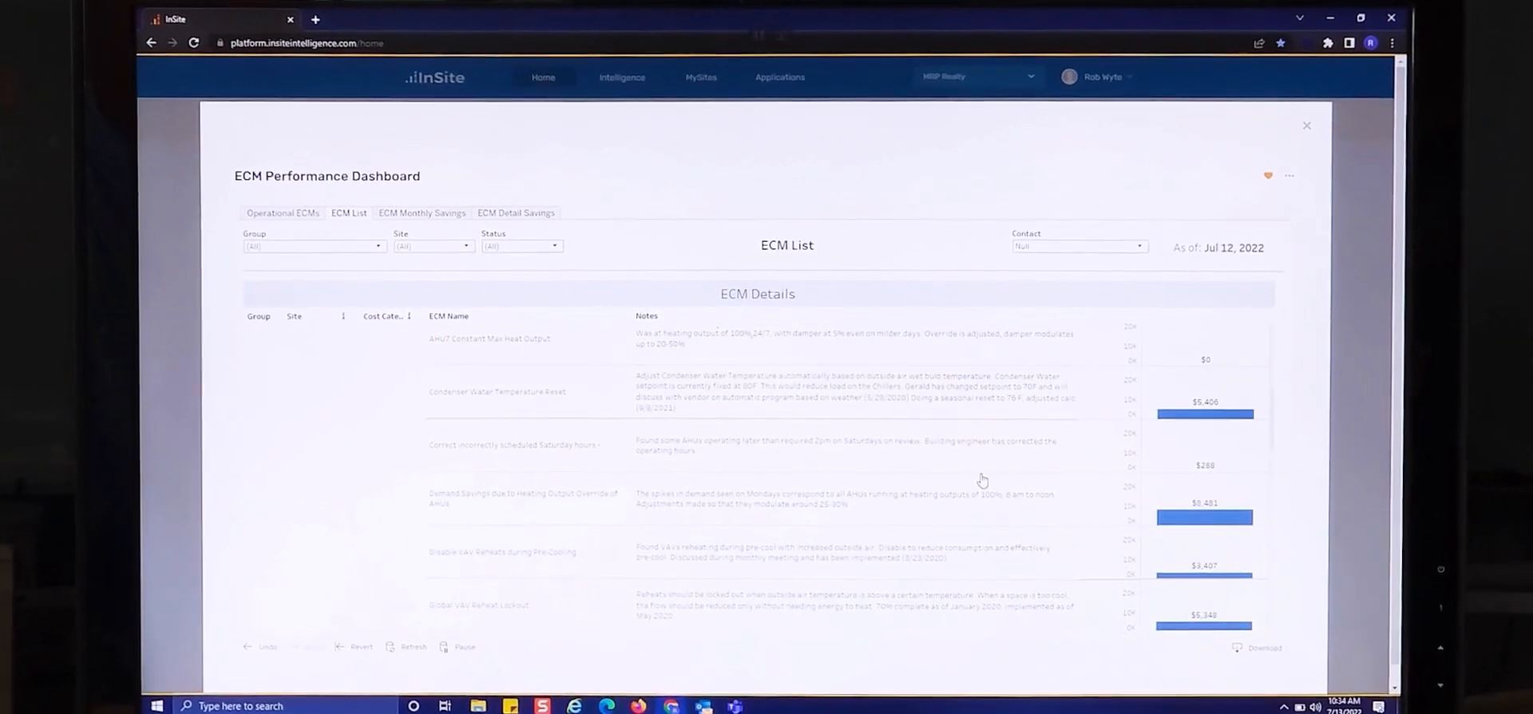
{"action": "scroll", "scroll_direction": "down", "scroll_amount": 3}
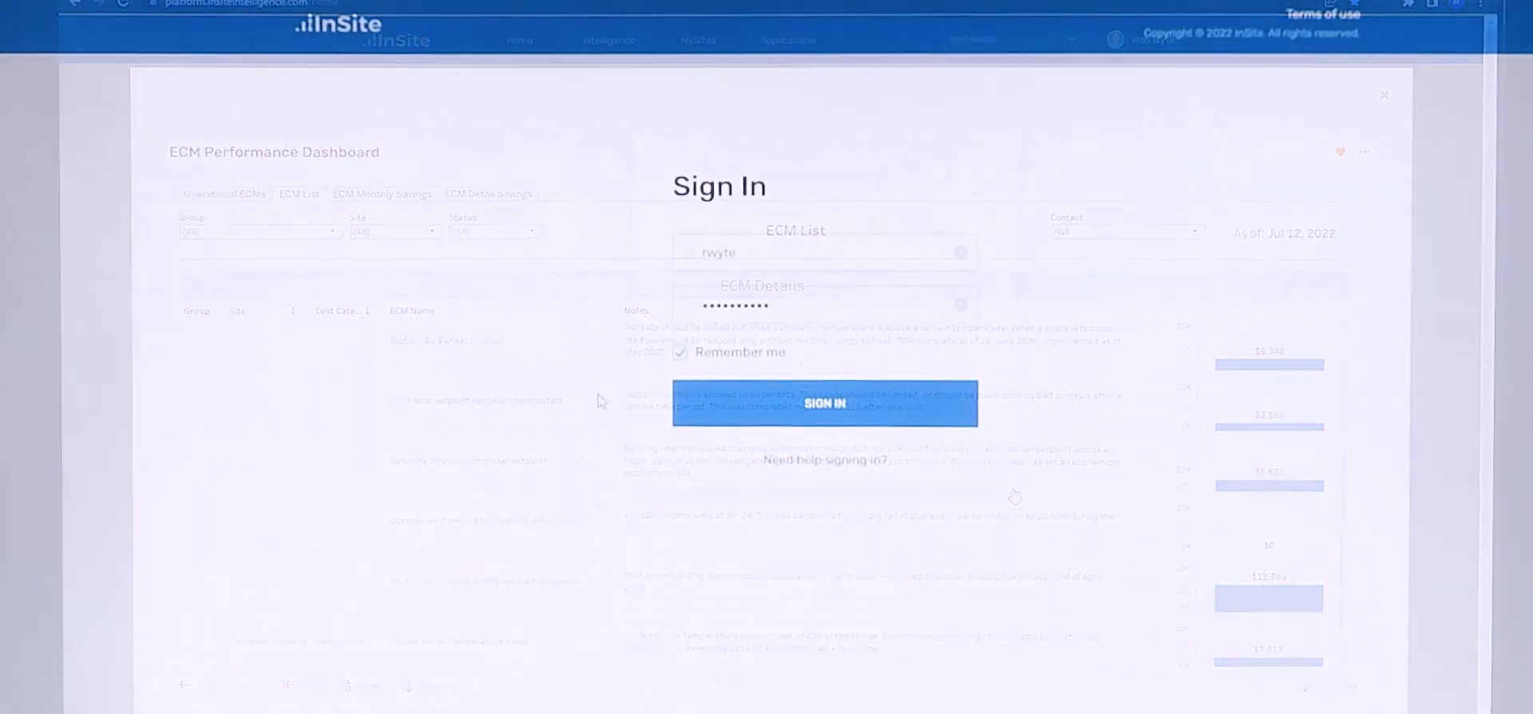
{"action": "left_click", "coordinate": [824, 402]}
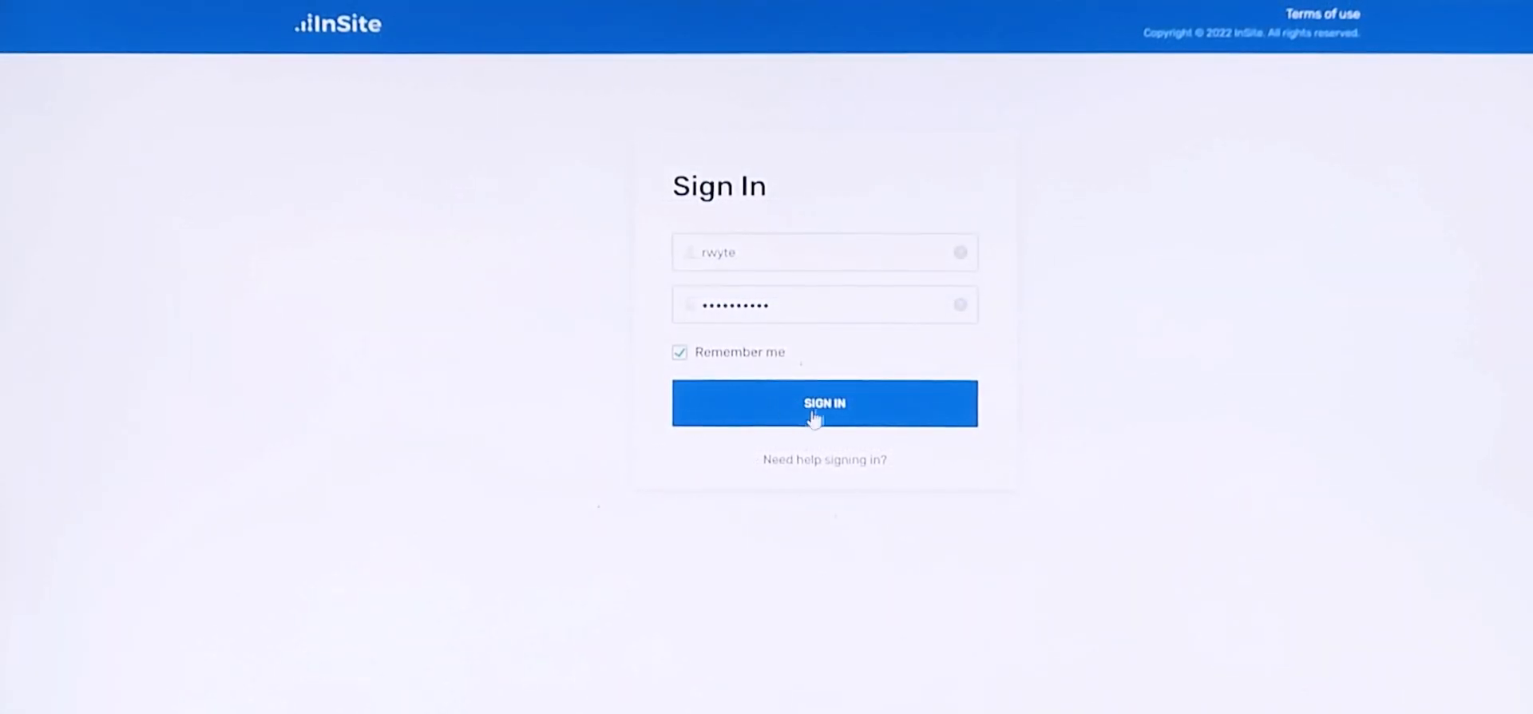
{"action": "left_click", "coordinate": [823, 402]}
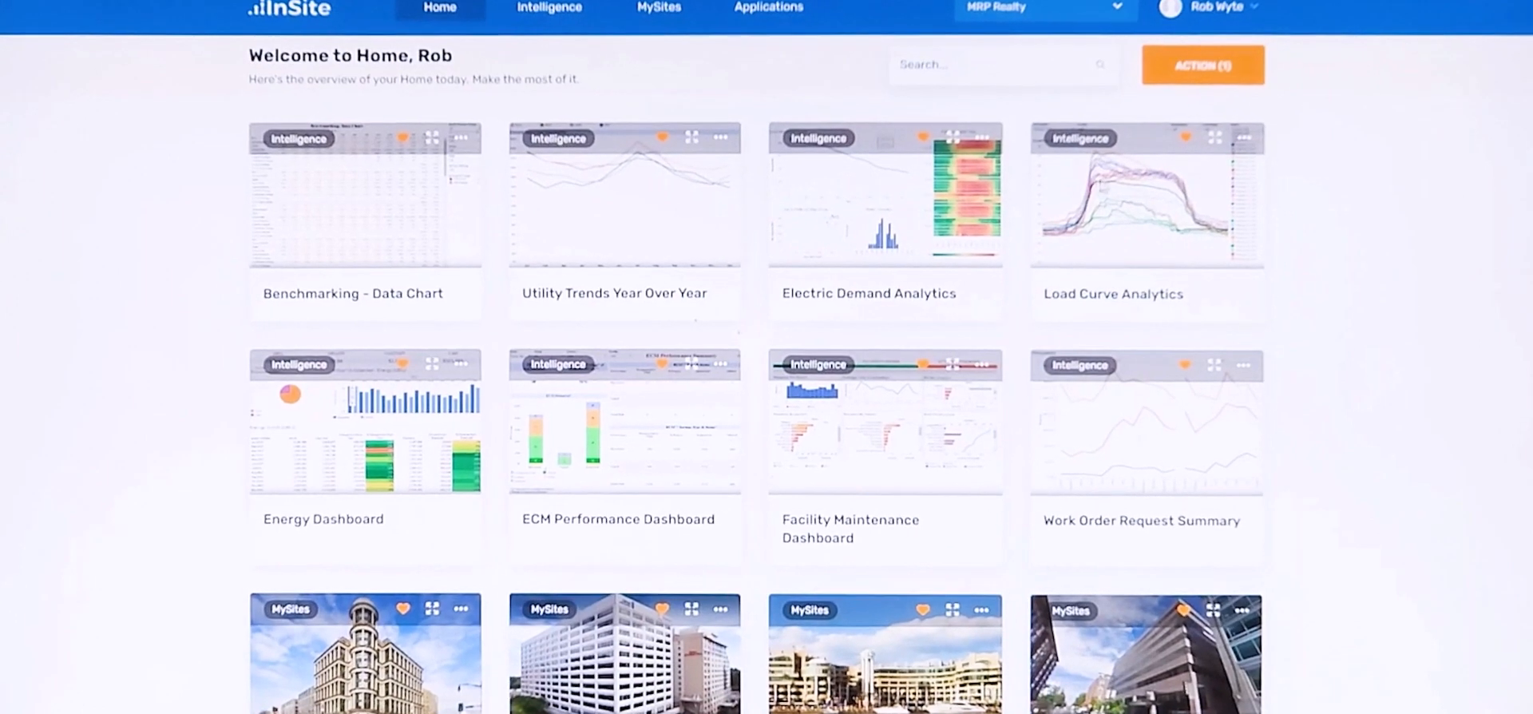
{"action": "scroll", "scroll_direction": "up", "scroll_amount": 3}
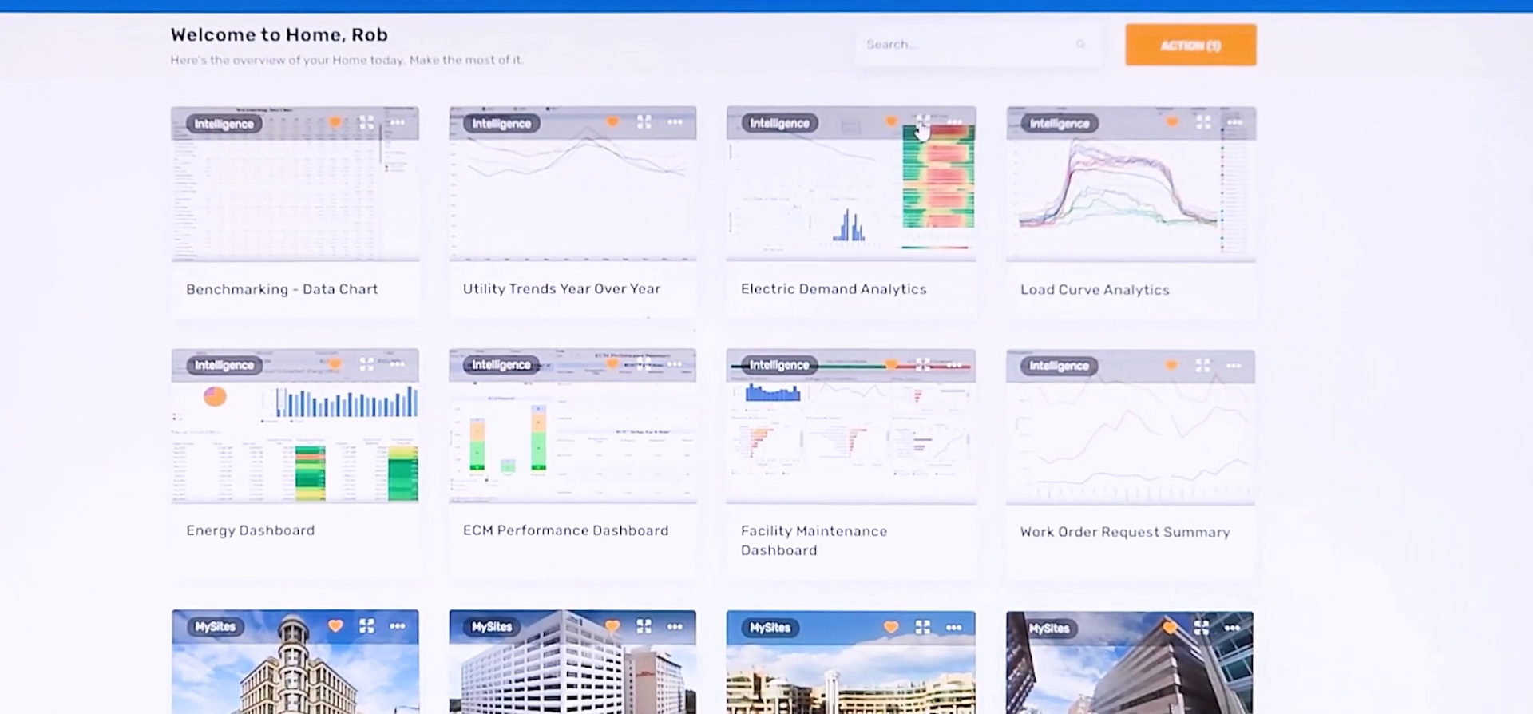